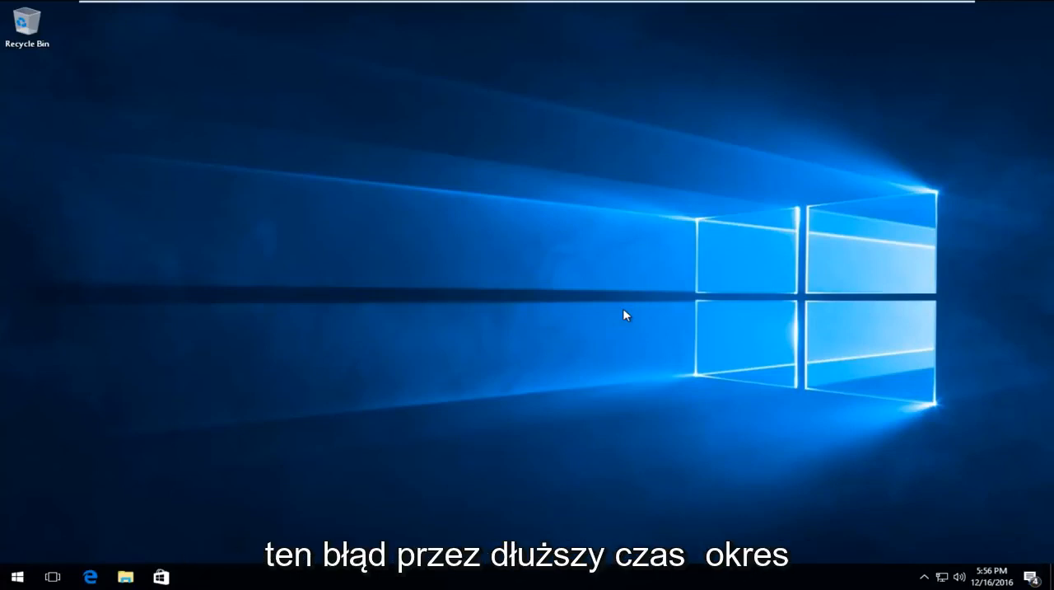
pyautogui.moveTo(598, 332)
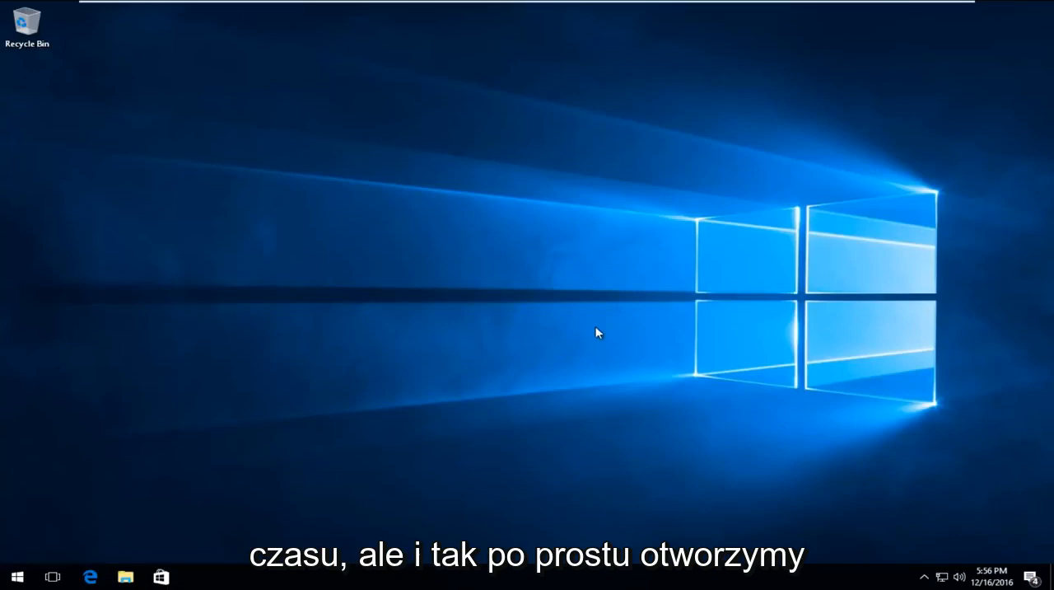
# Step: Launch Google Chrome from the taskbar so a new tab page appears
pyautogui.click(17, 576)
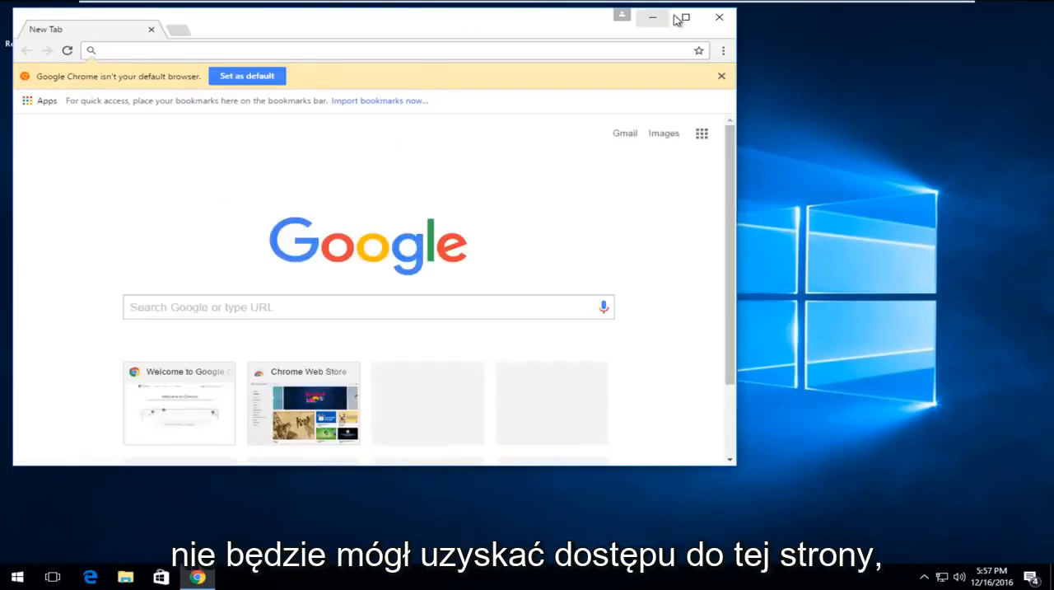
pyautogui.click(680, 18)
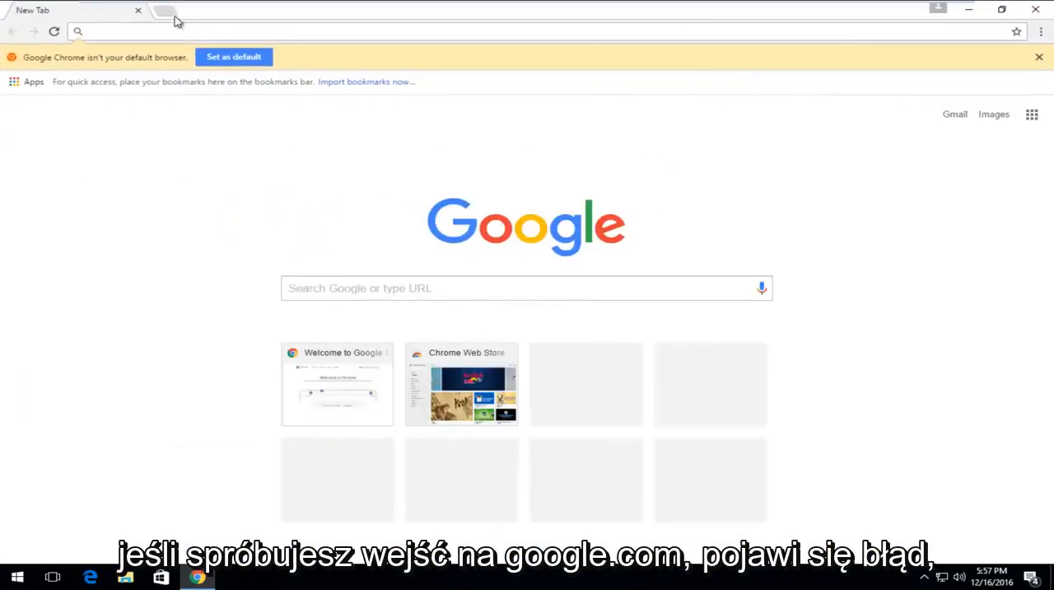
pyautogui.write('googloe')
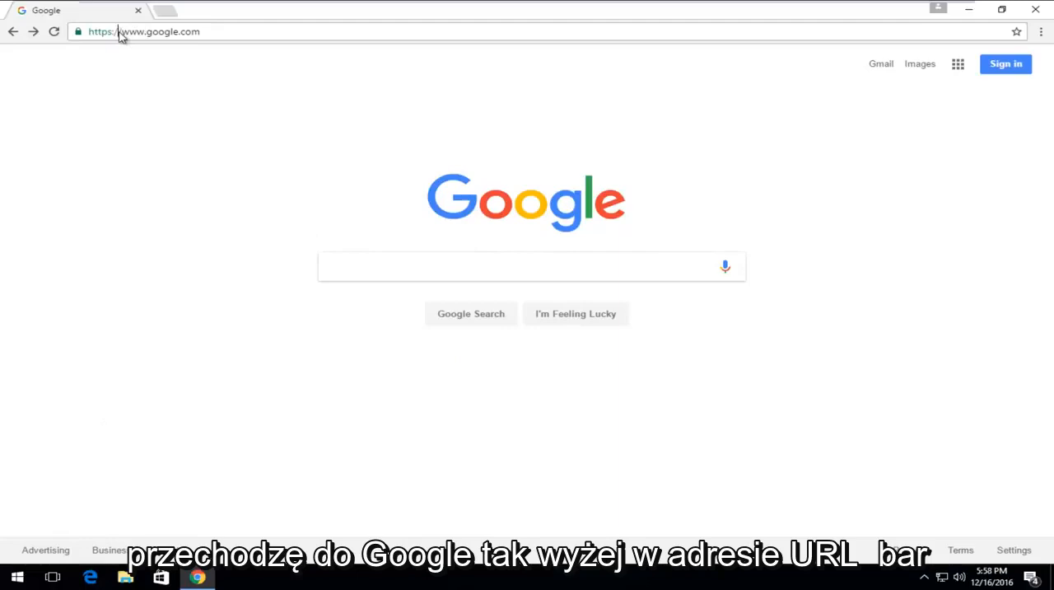
pyautogui.click(145, 31)
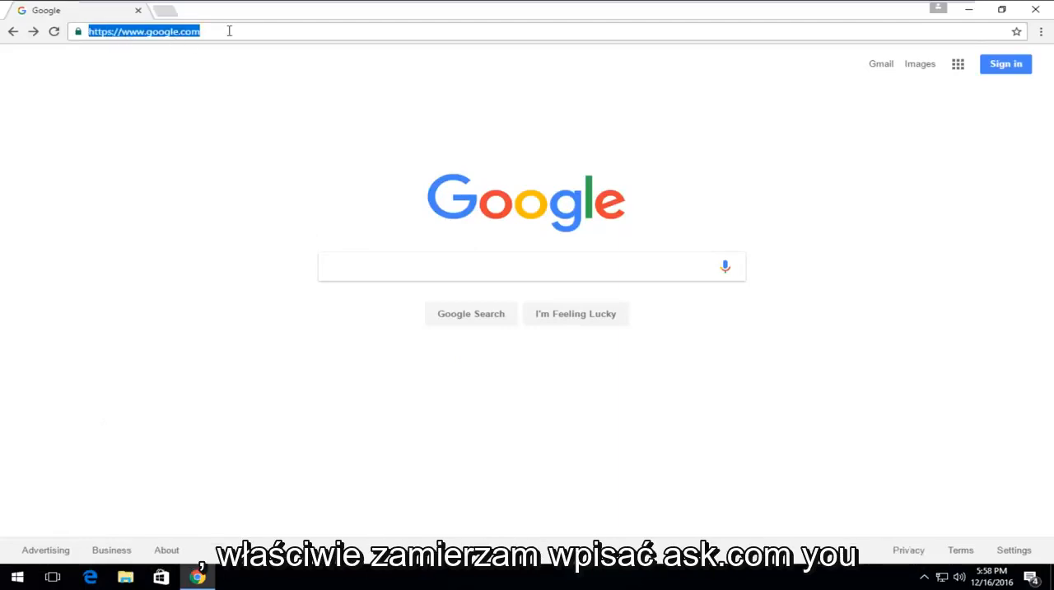
pyautogui.write('ask,')
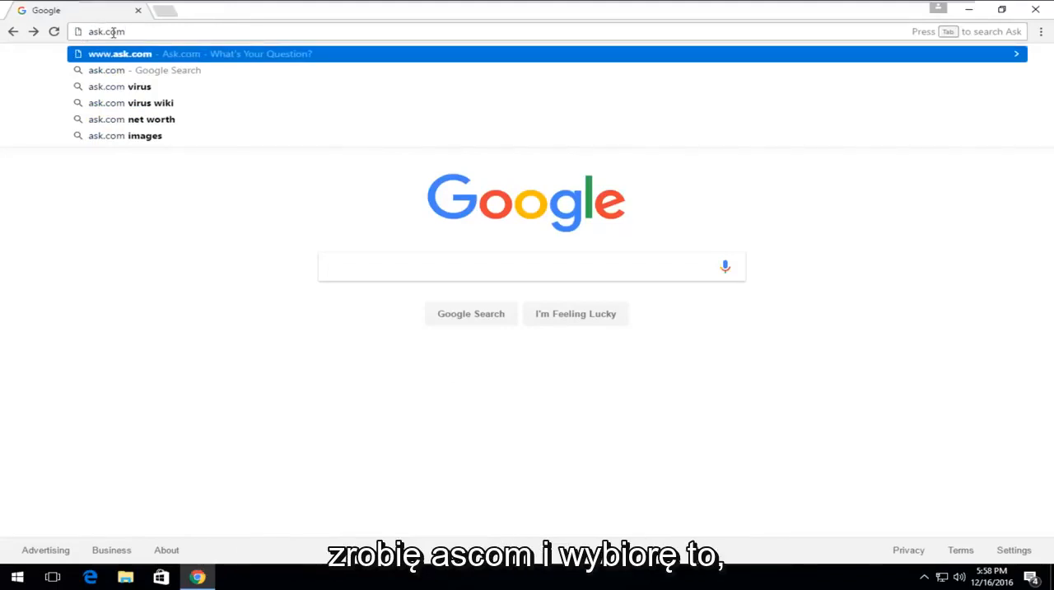
pyautogui.click(118, 53)
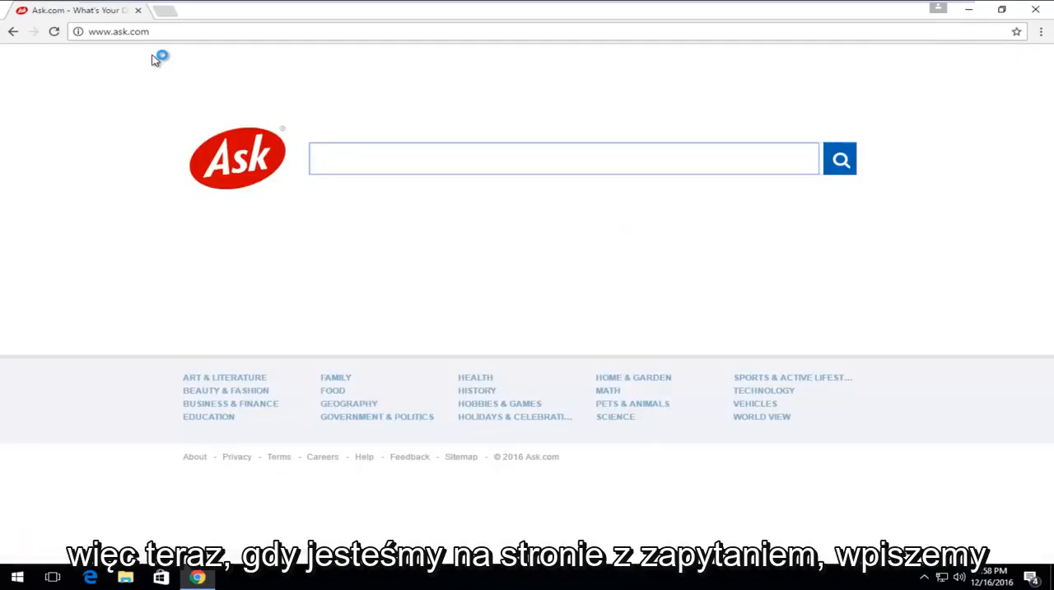
pyautogui.moveTo(326, 189)
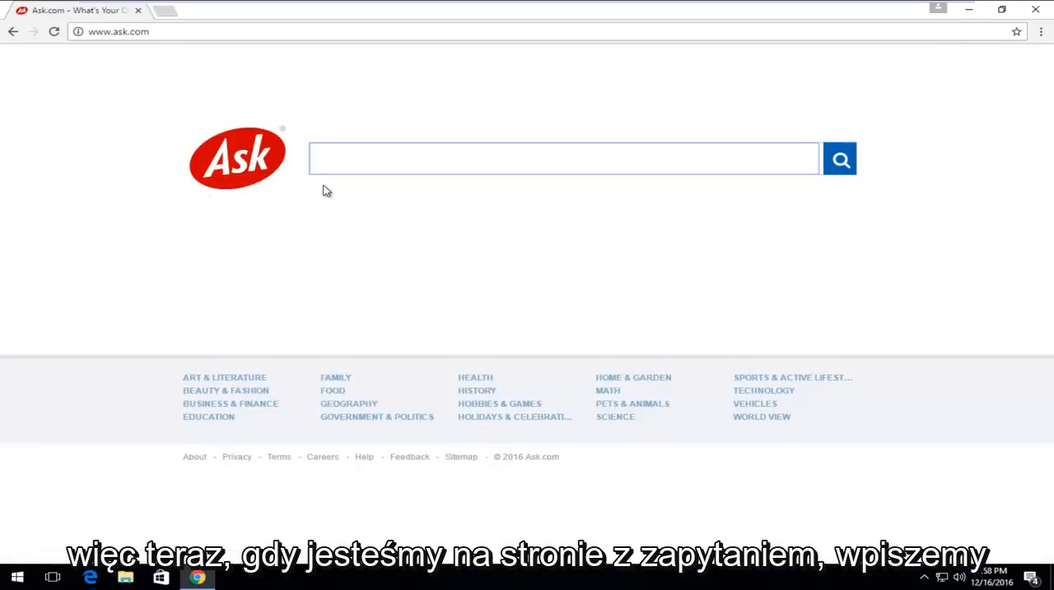
# Step: Enter 'google india' as the query in Ask.com's search box
pyautogui.write('google')
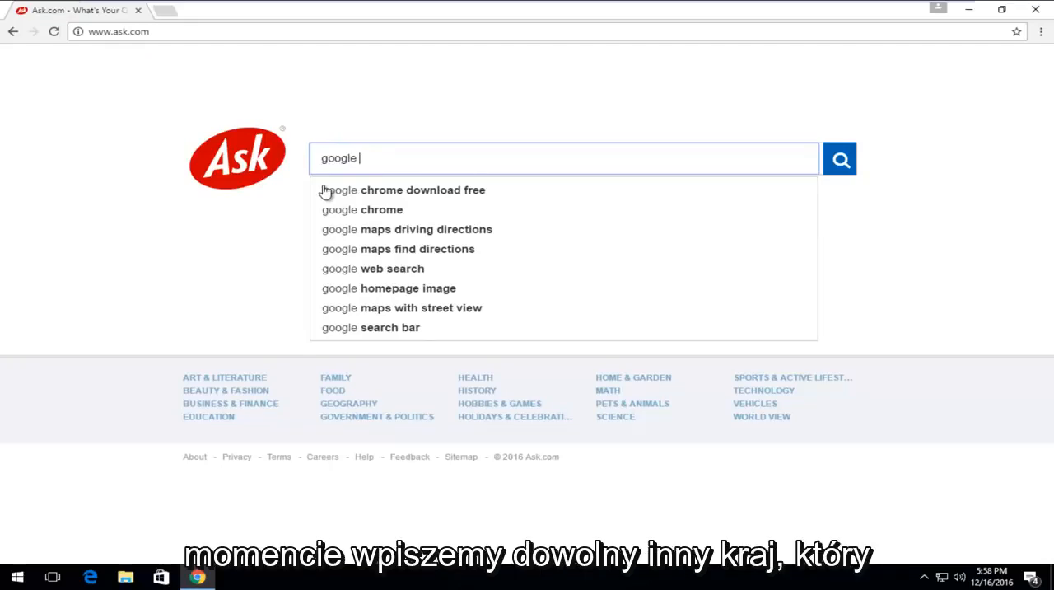
pyautogui.press('backspace')
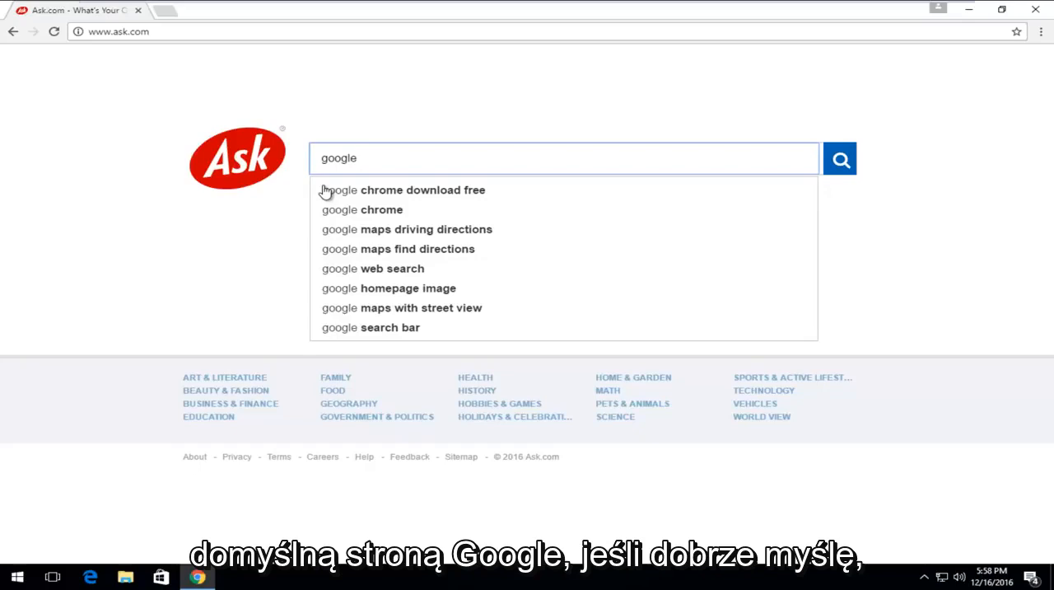
pyautogui.write('" "')
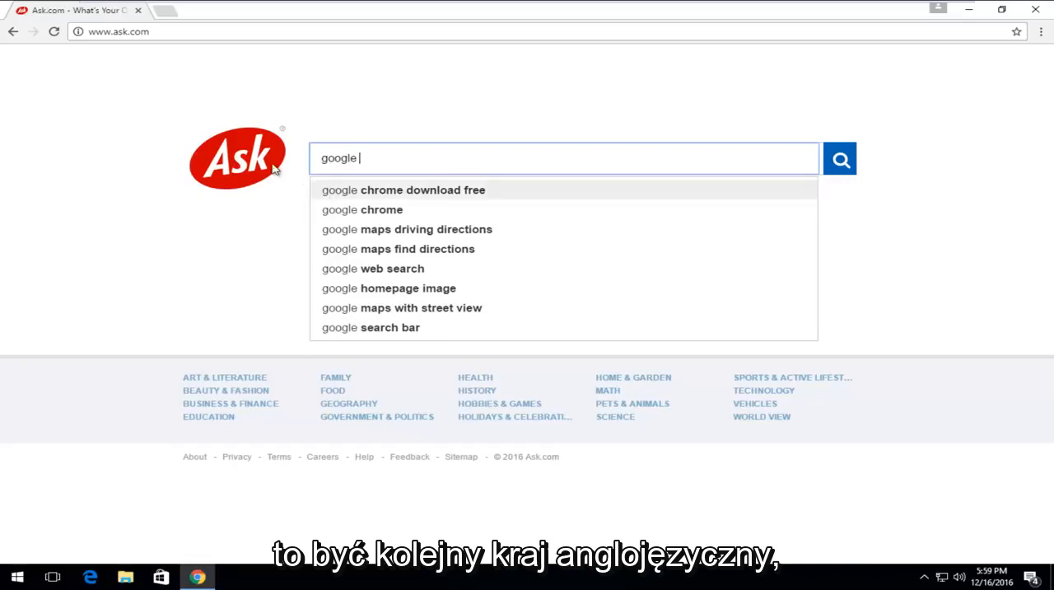
pyautogui.moveTo(412, 156)
pyautogui.write(' india')
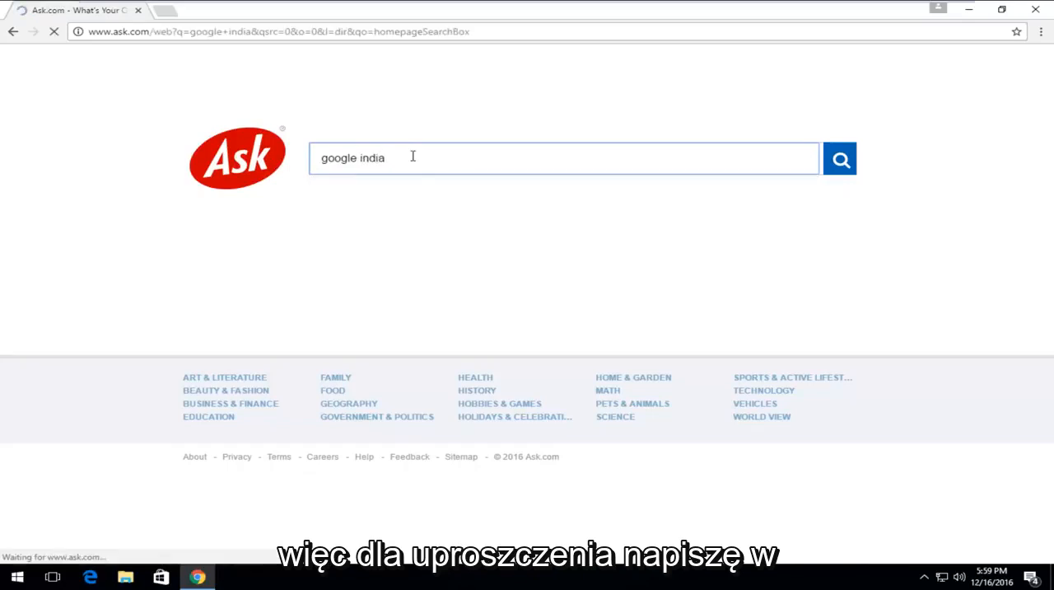
pyautogui.click(840, 158)
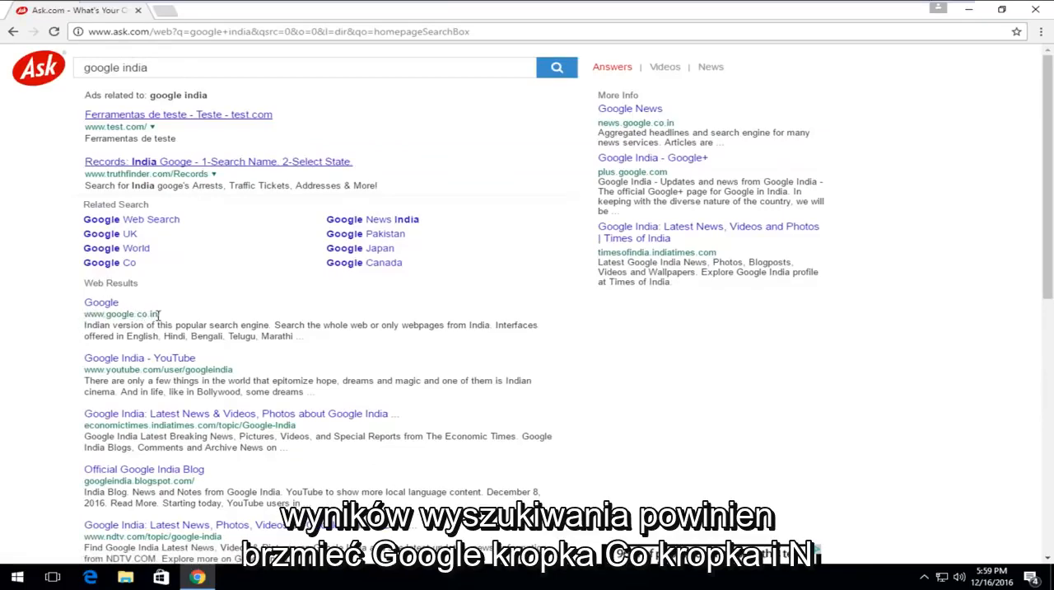
pyautogui.click(100, 302)
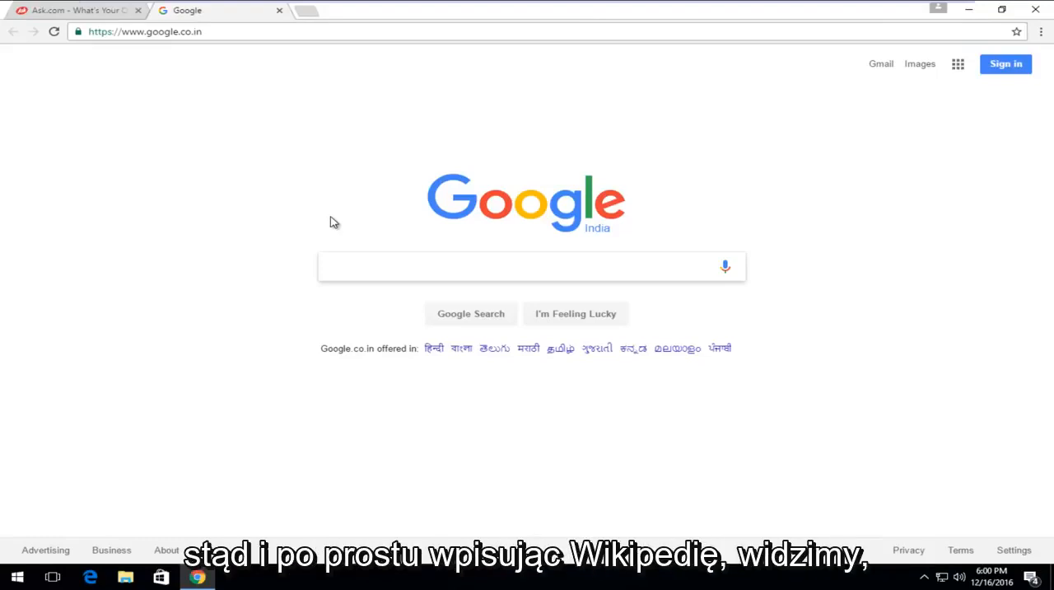
# Step: Bring up the google.co.in homepage tab and select its web address for copying
pyautogui.write('wikipedia')
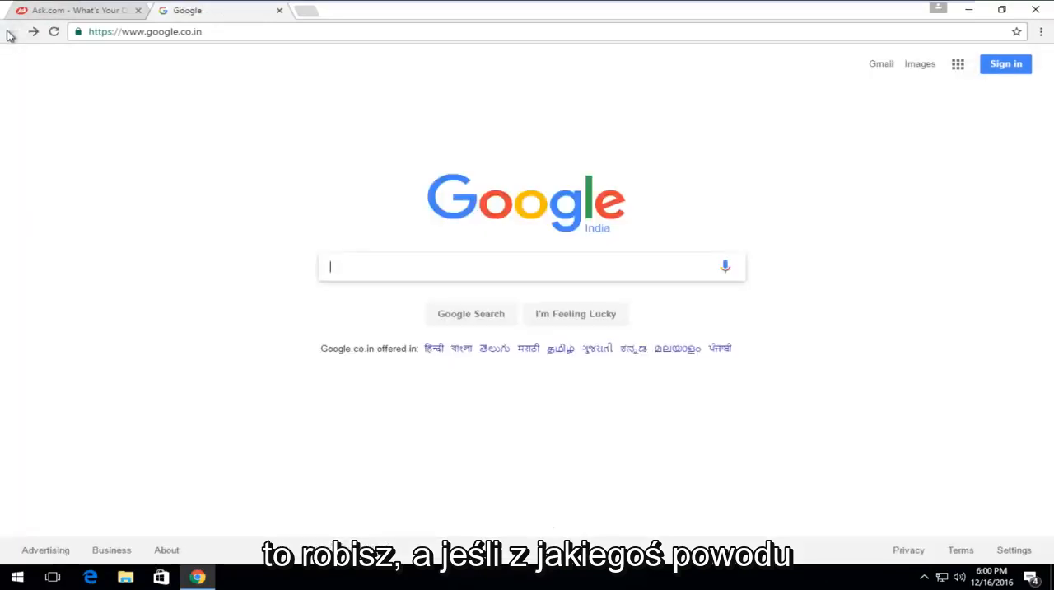
pyautogui.moveTo(342, 232)
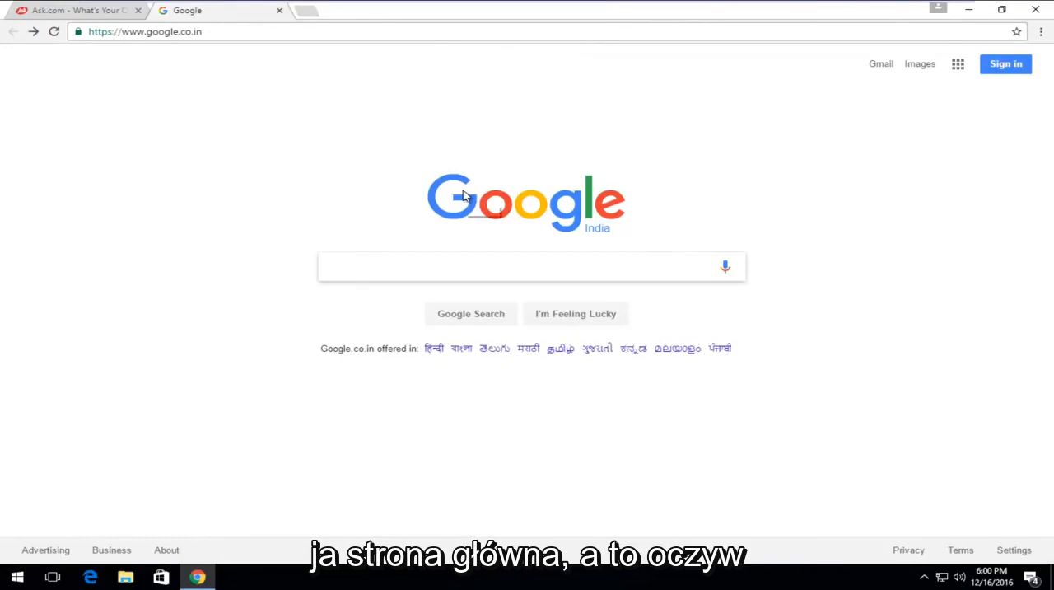
pyautogui.moveTo(464, 196)
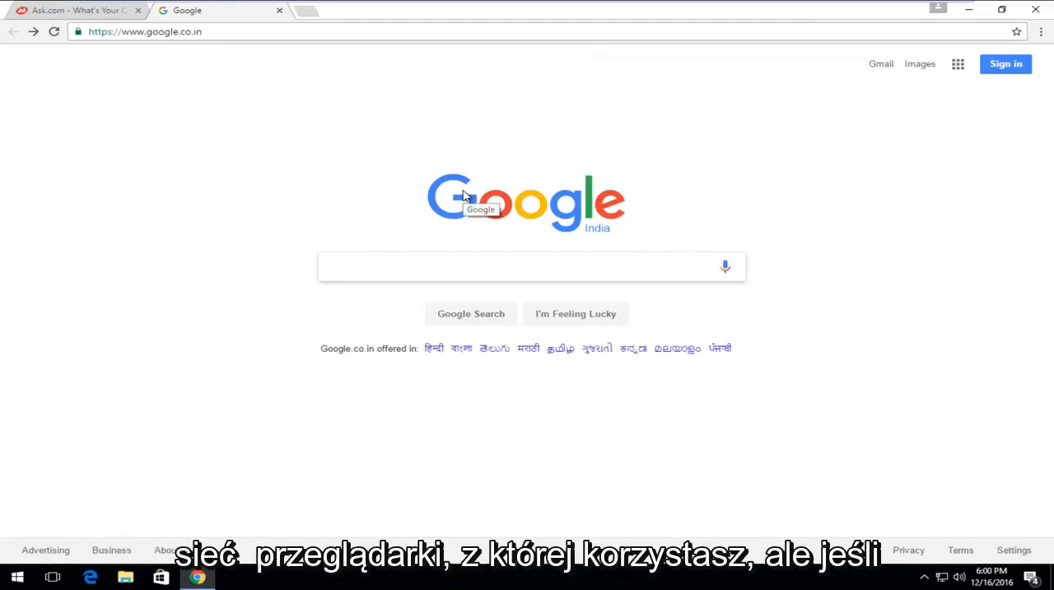
pyautogui.click(527, 267)
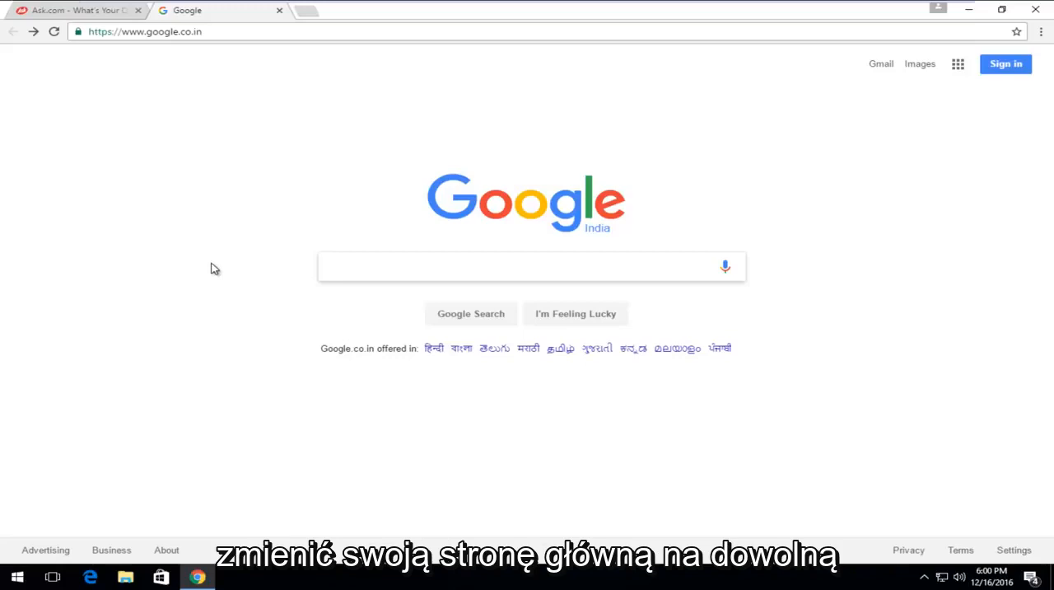
pyautogui.moveTo(380, 336)
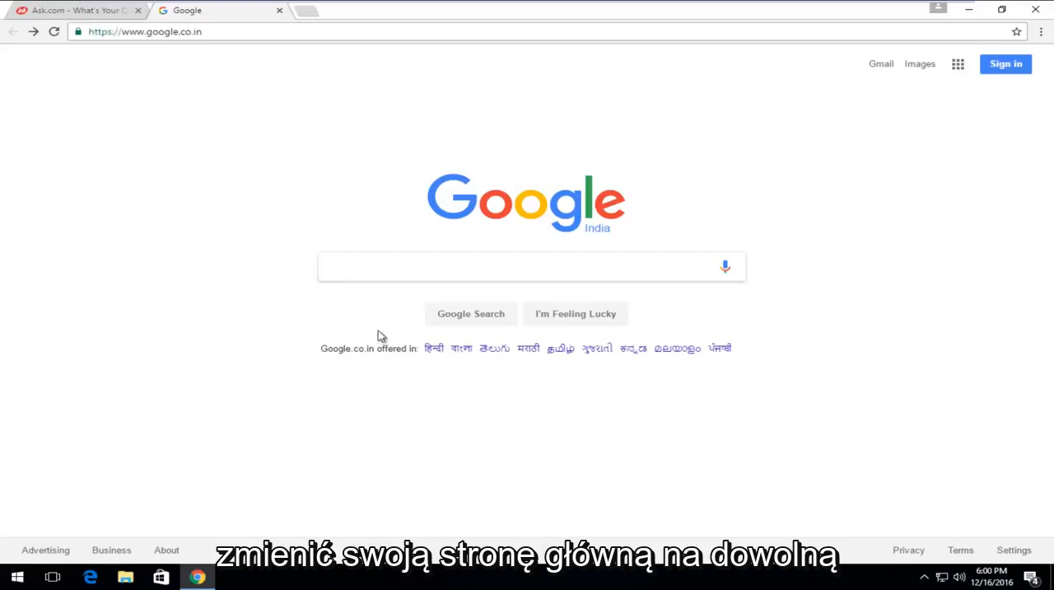
pyautogui.doubleClick(161, 32)
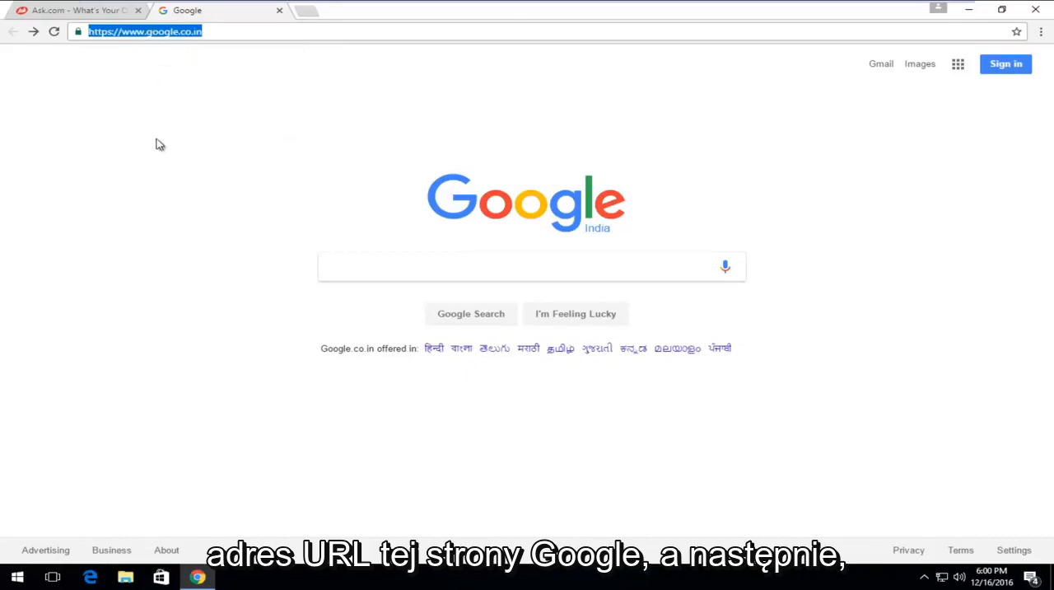
# Step: Open Chrome's three-dot main menu to reach Settings
pyautogui.click(1041, 31)
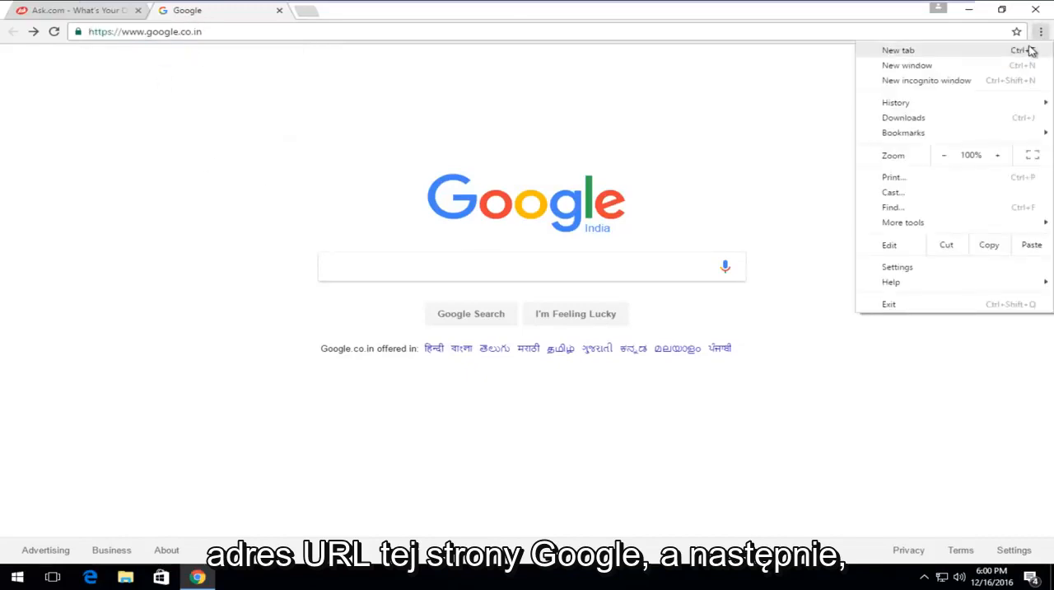
pyautogui.moveTo(946, 165)
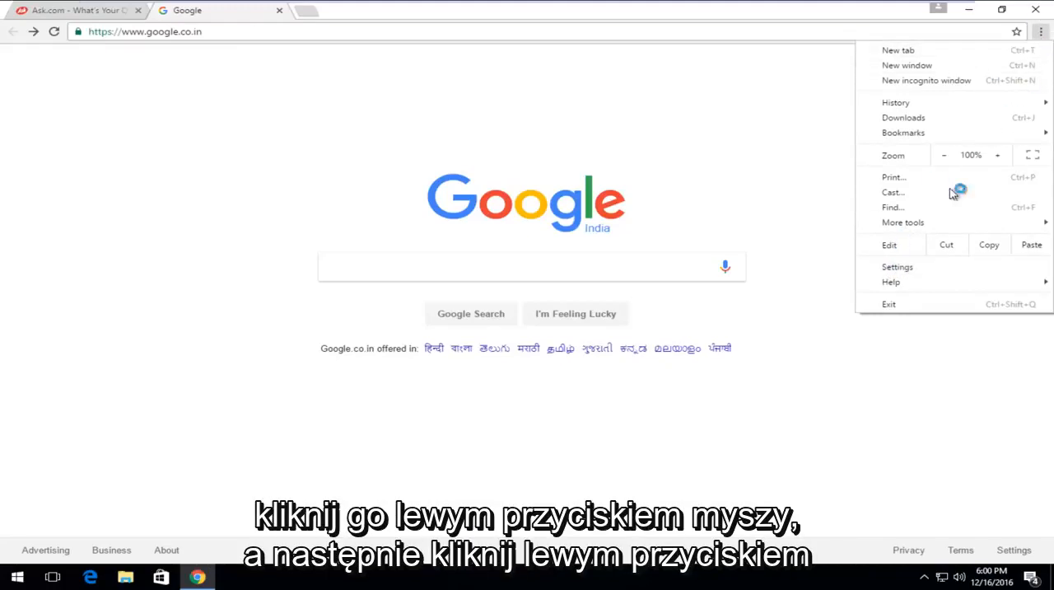
pyautogui.moveTo(897, 266)
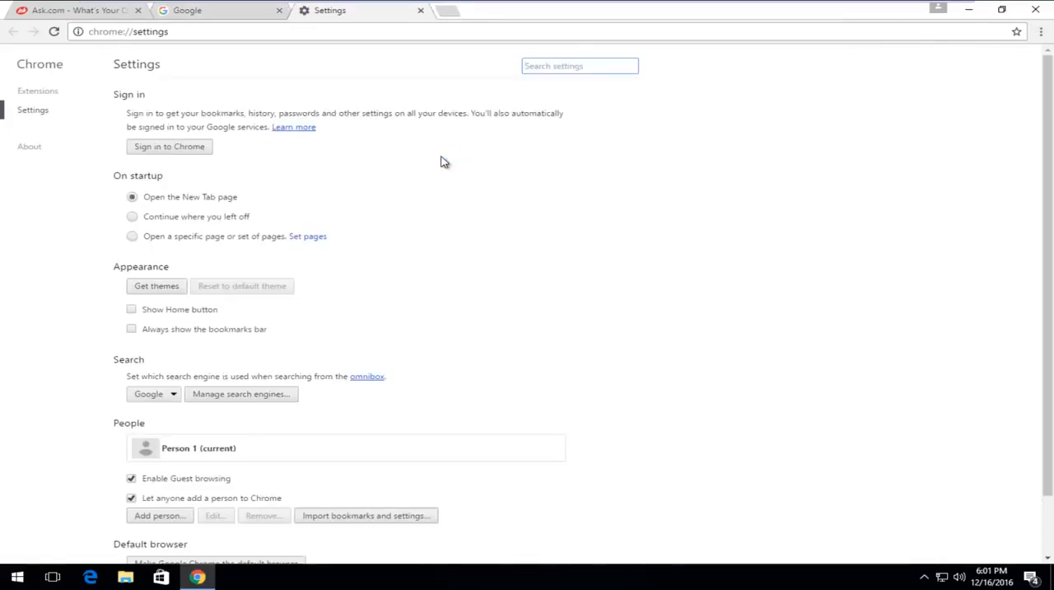
# Step: Set On startup to 'Open a specific page or set of pages' and open the Startup pages dialog
pyautogui.scroll(-3)
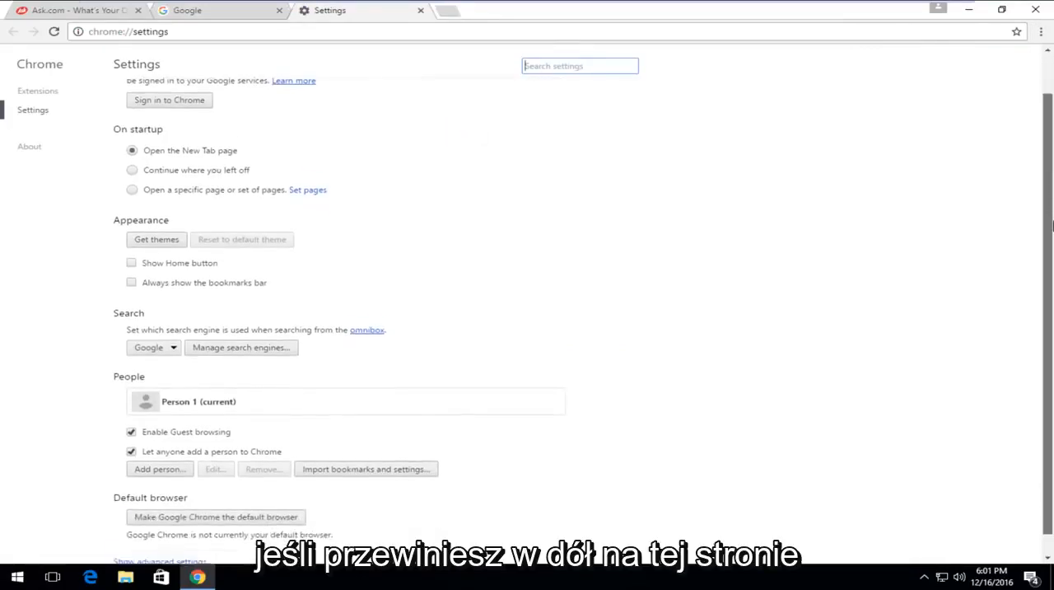
pyautogui.scroll(-3)
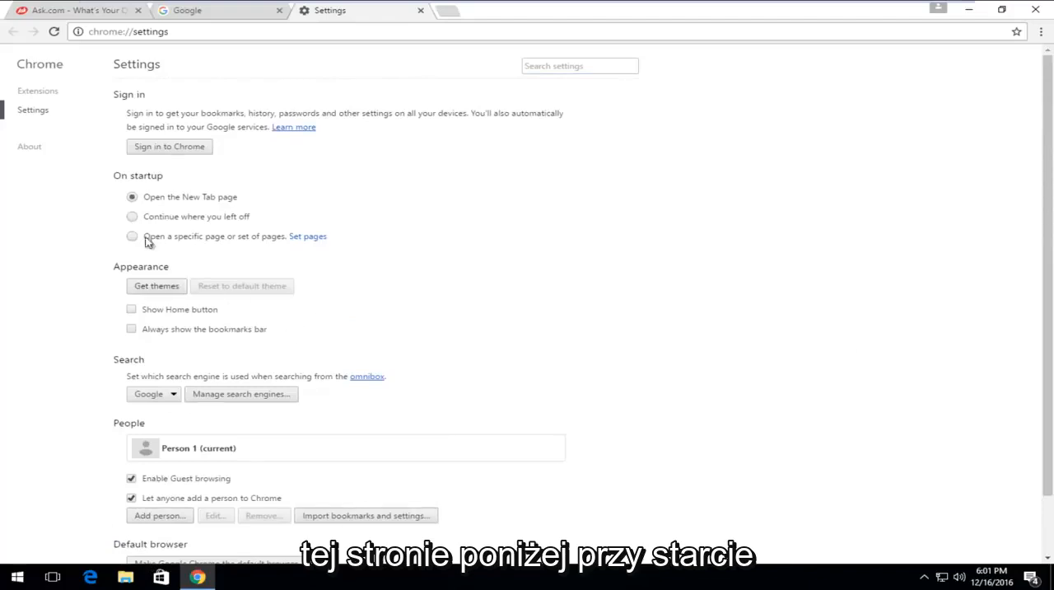
pyautogui.moveTo(254, 241)
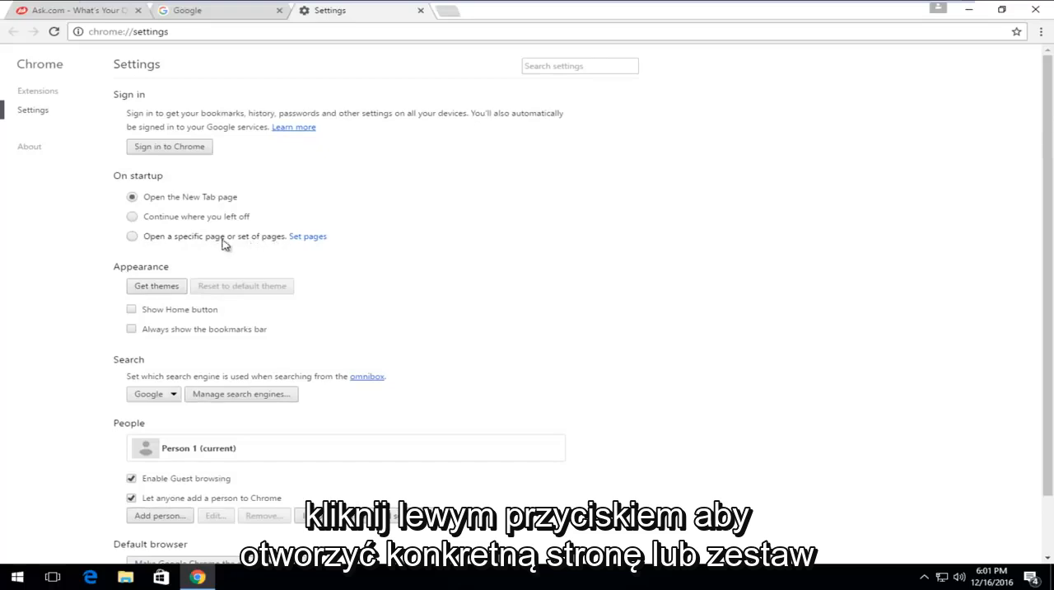
pyautogui.click(132, 238)
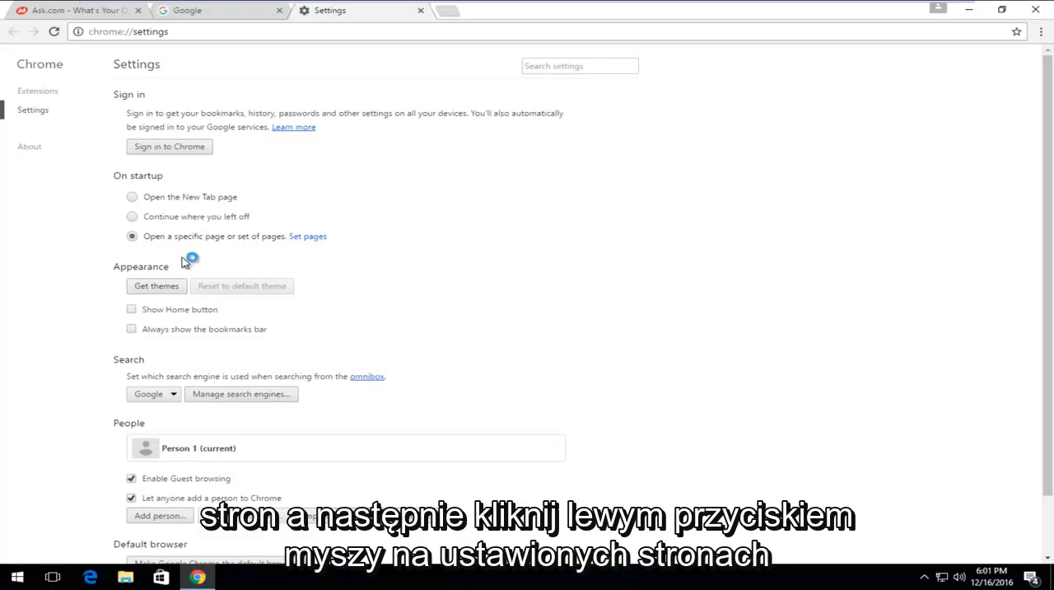
pyautogui.click(306, 237)
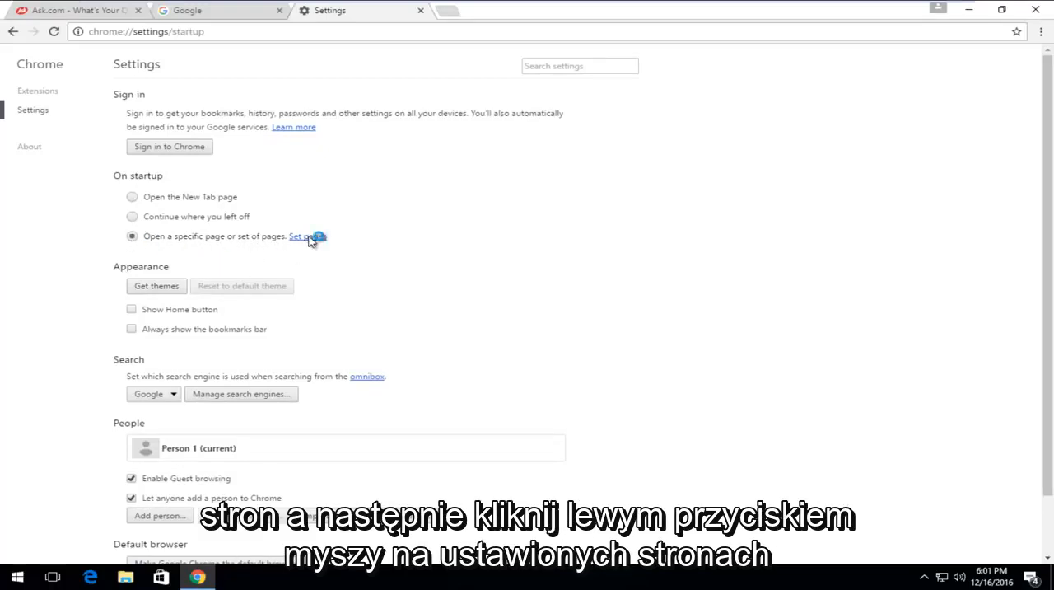
pyautogui.click(306, 237)
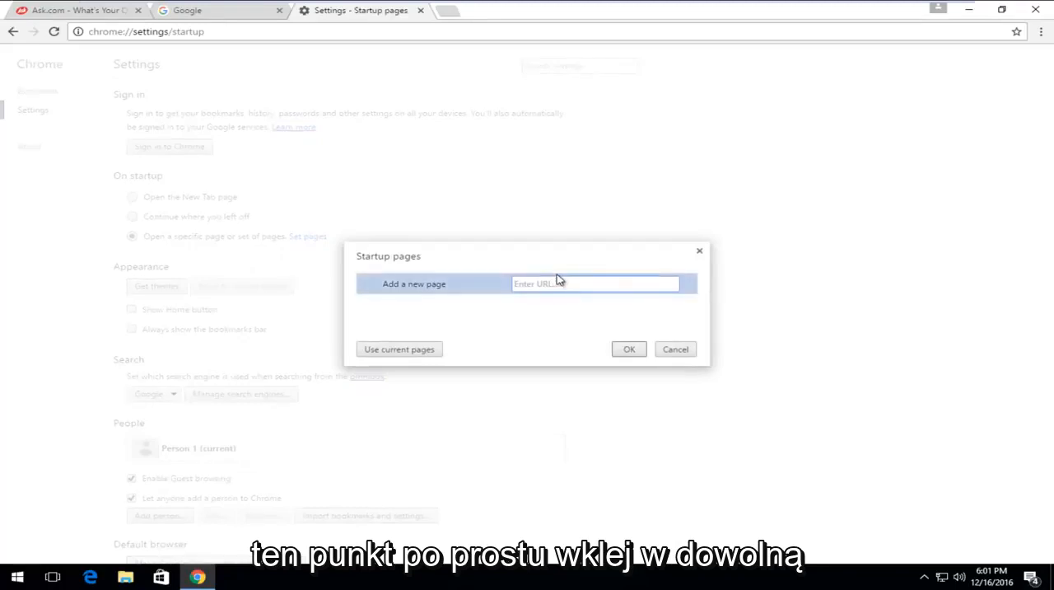
pyautogui.write('https://www.google.co.in/')
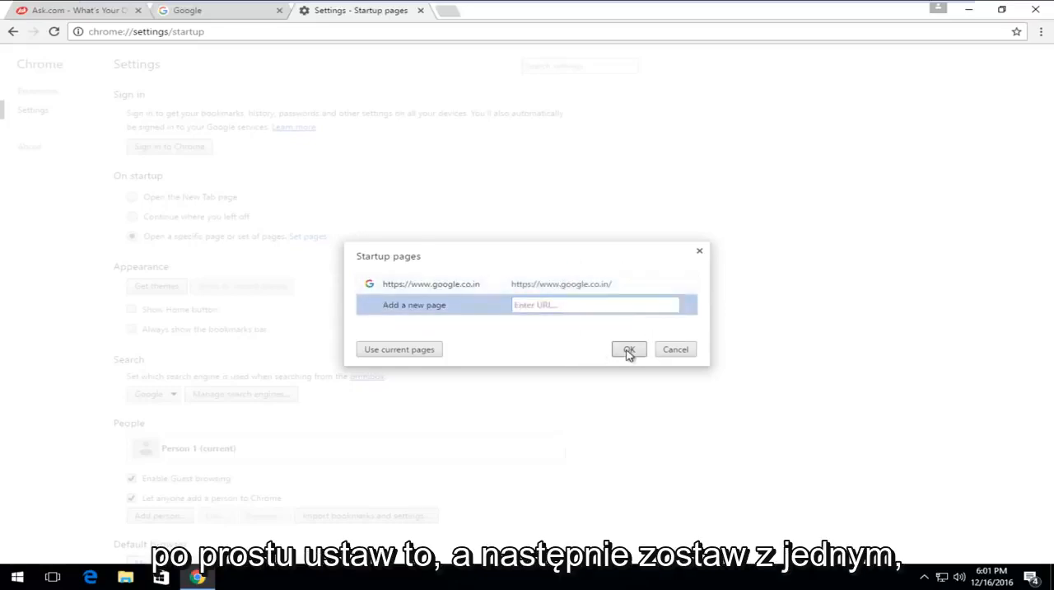
pyautogui.click(630, 349)
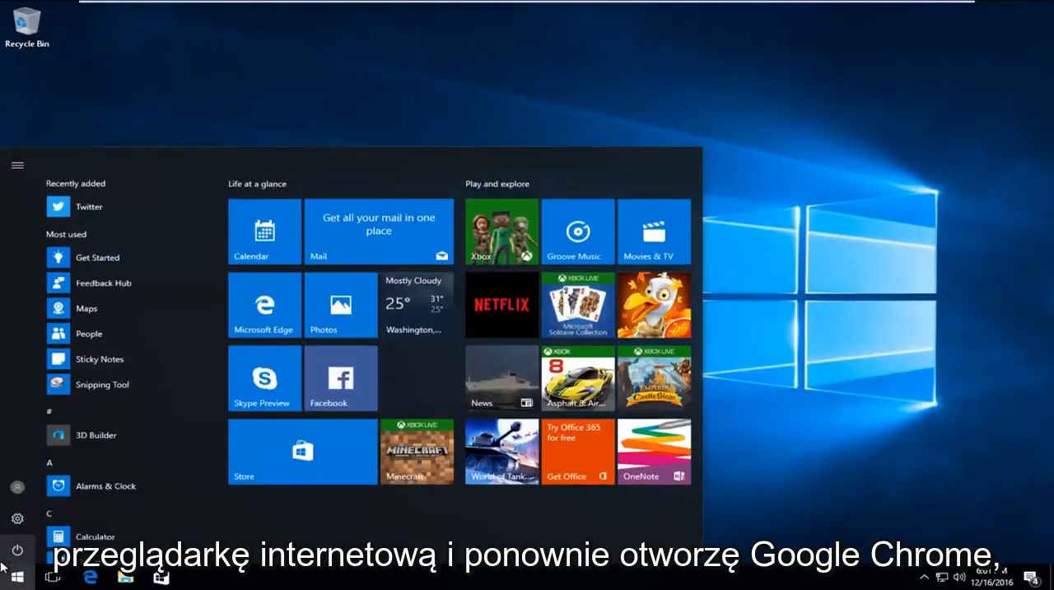
# Step: Search Start for 'Google Chrome' and relaunch it, landing on the google.co.in homepage
pyautogui.write('Google Chrome')
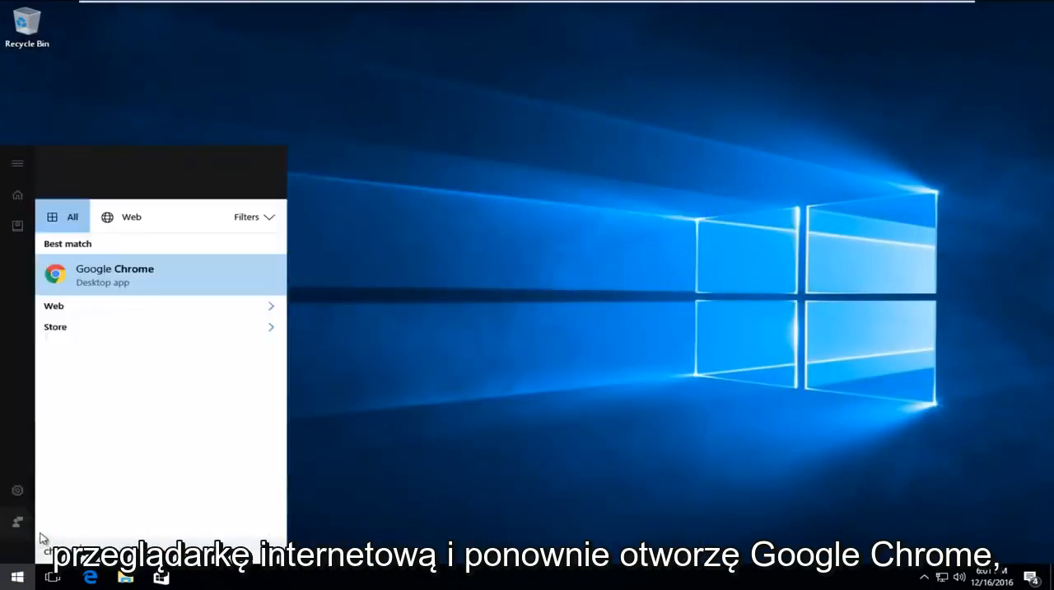
pyautogui.click(115, 273)
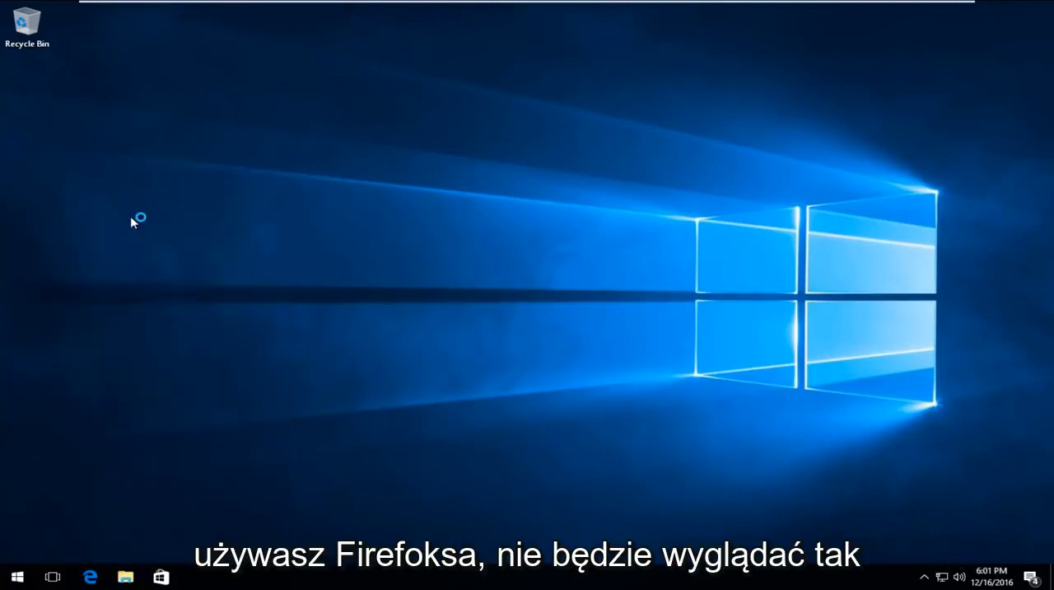
pyautogui.click(198, 576)
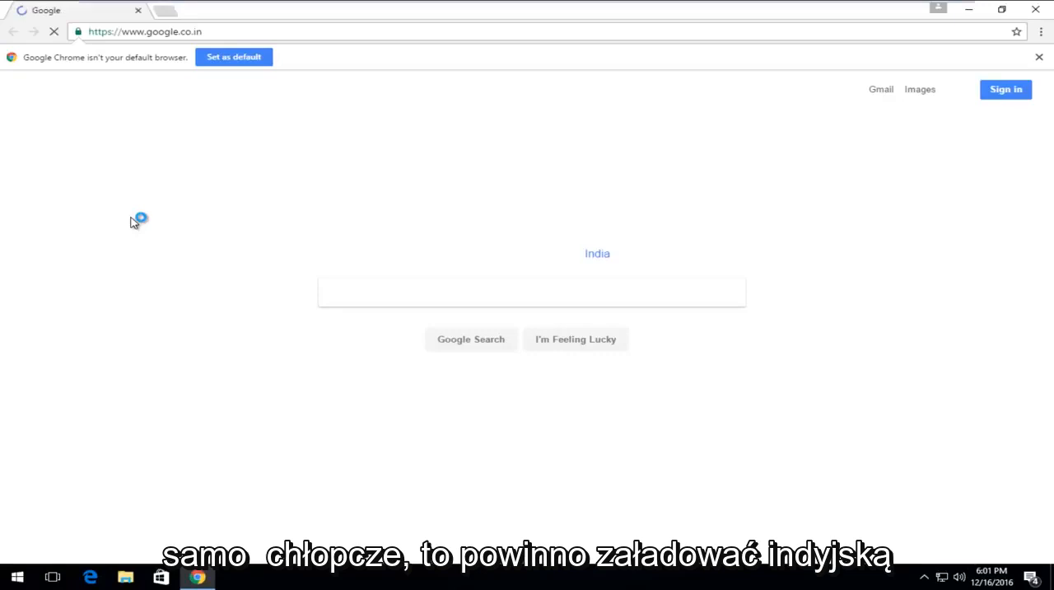